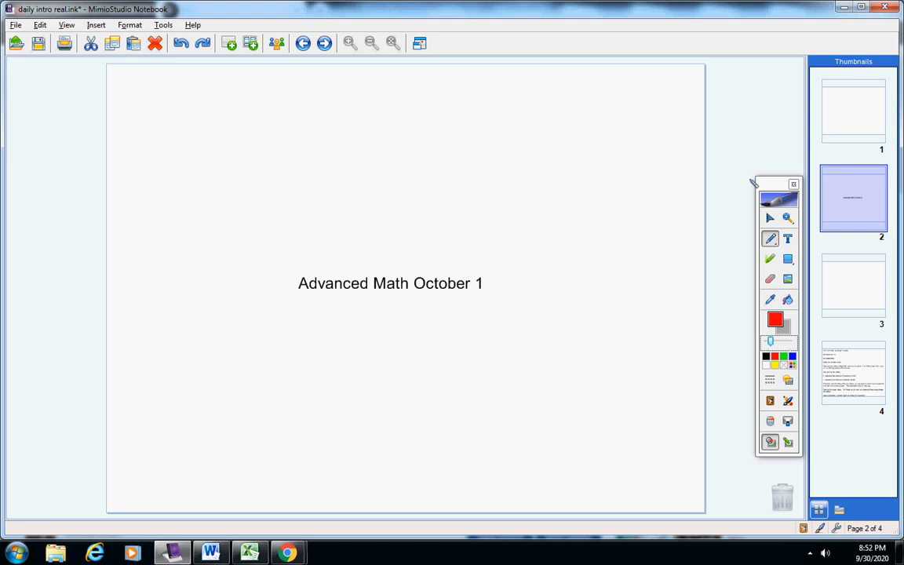
Step: Begin a red underline beneath "Quiz next week" on the announcements page
left_click_drag(776, 184, 765, 167)
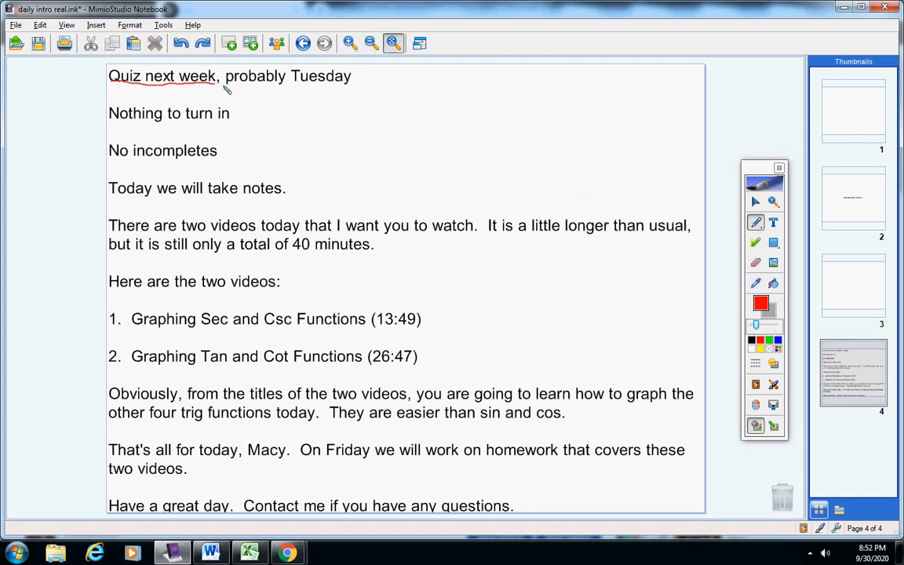
Step: Extend the red underline through Tuesday and check off "Nothing to turn in"
left_click_drag(220, 88, 352, 89)
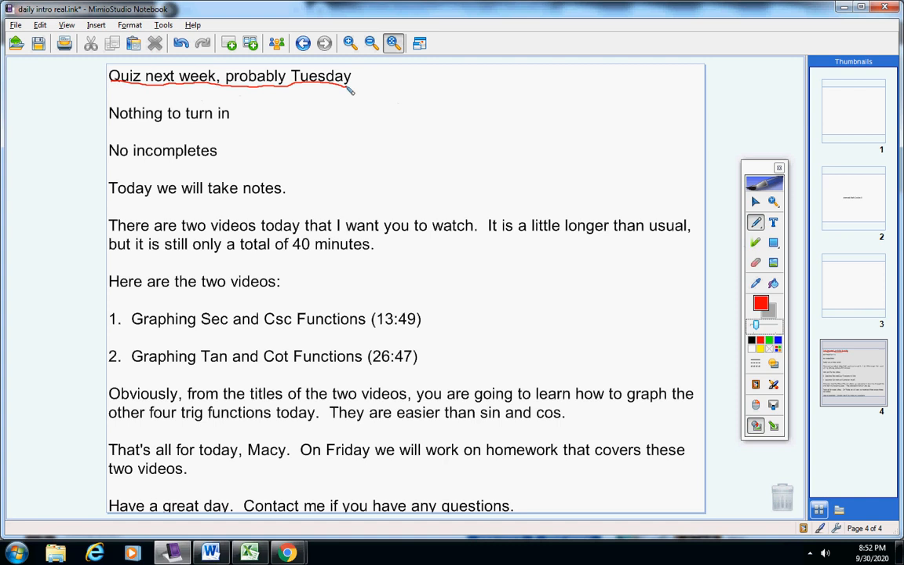
mouse_move(243, 114)
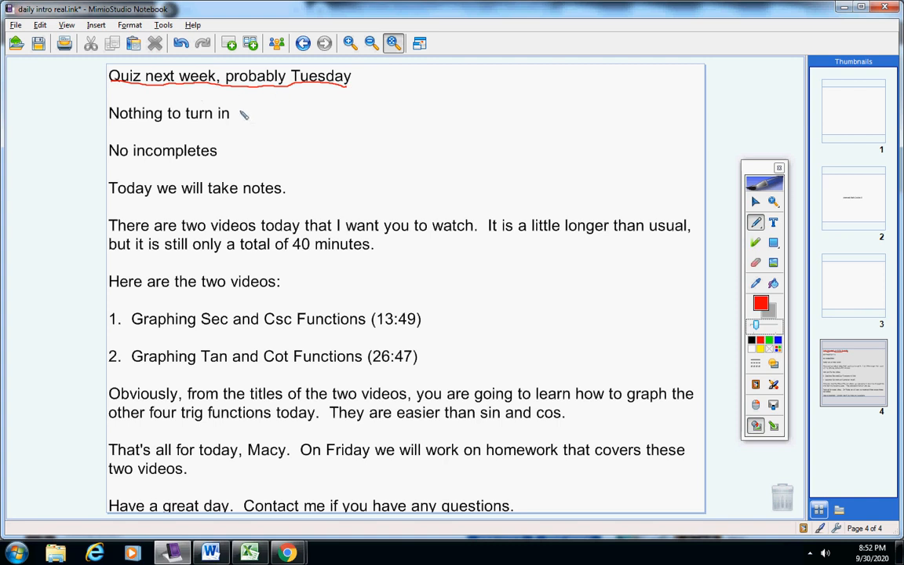
left_click_drag(235, 113, 278, 118)
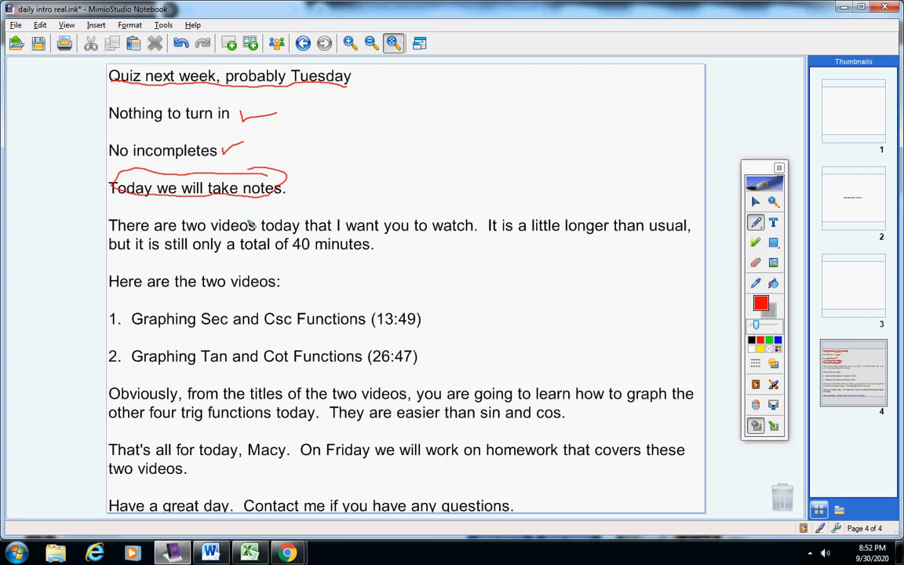
mouse_move(377, 271)
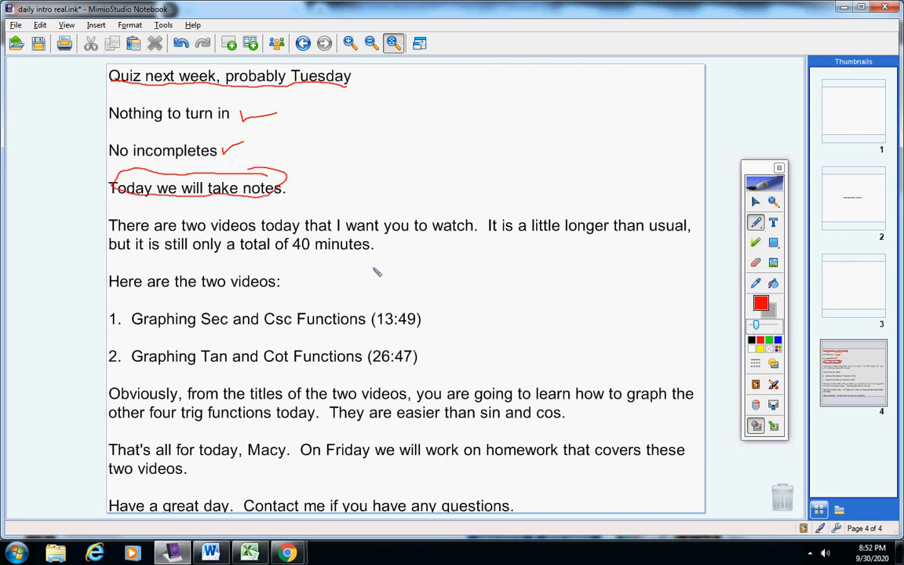
mouse_move(450, 241)
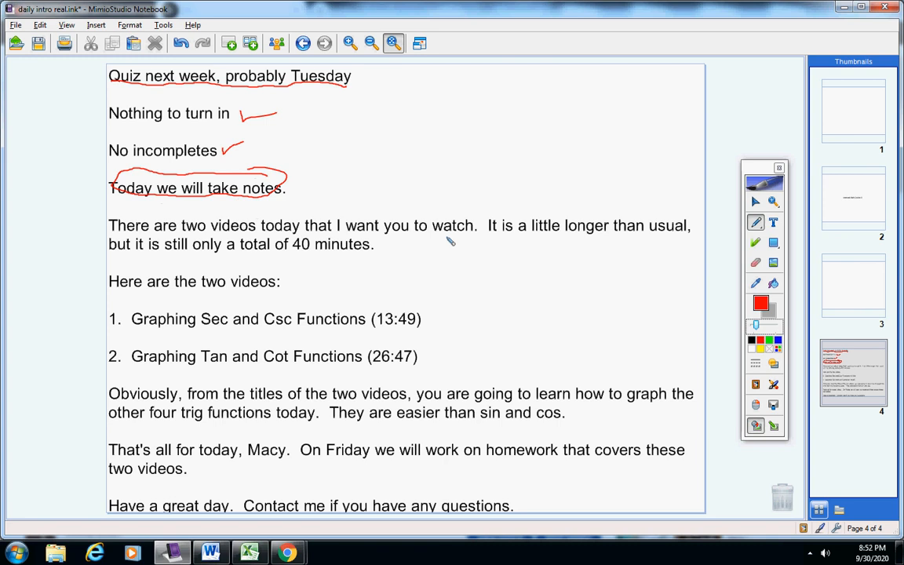
mouse_move(329, 261)
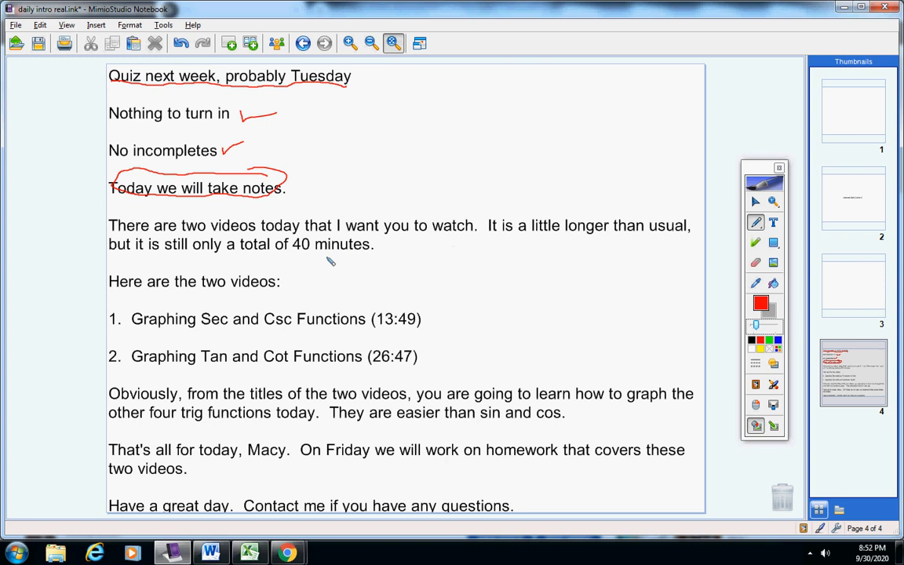
mouse_move(429, 328)
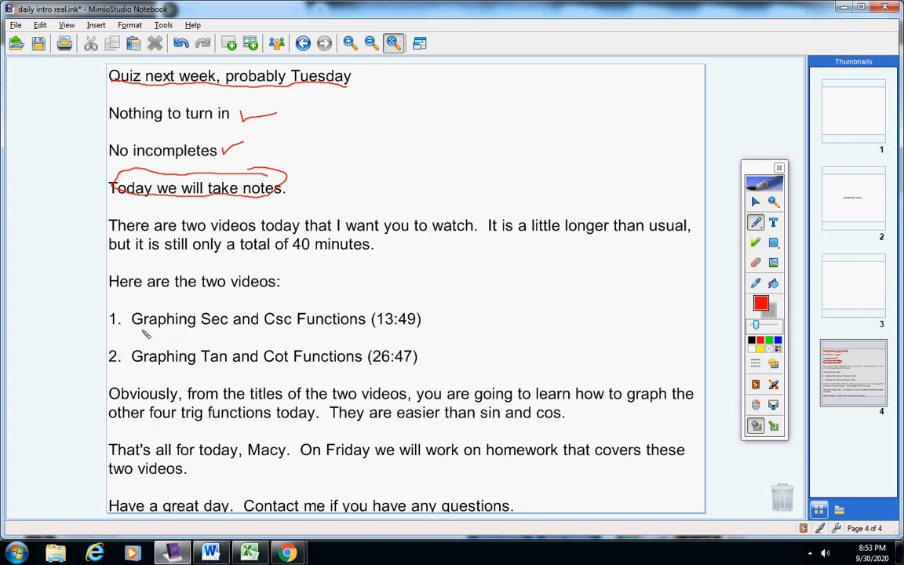
left_click_drag(141, 330, 304, 324)
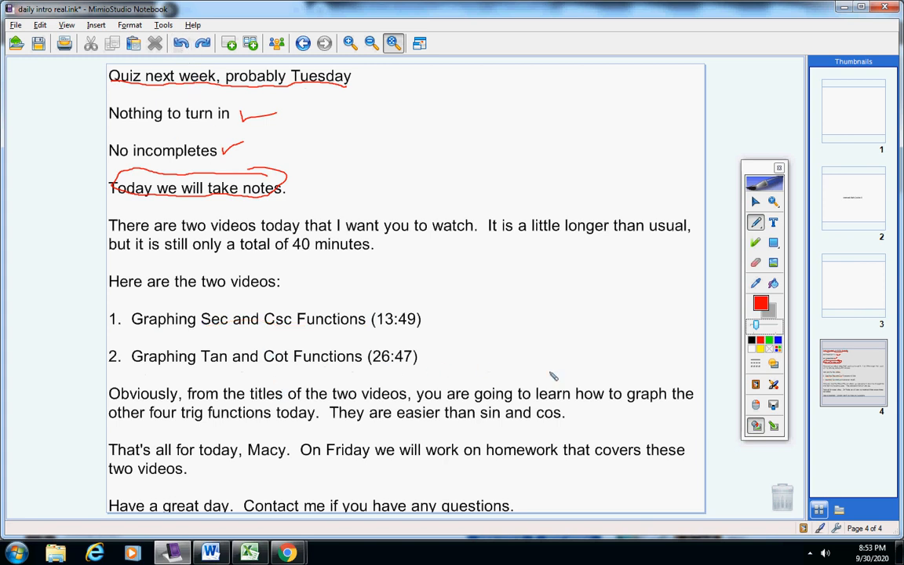
Step: Underline "four trig functions today" and "They are" in red ink
left_click_drag(150, 428, 284, 430)
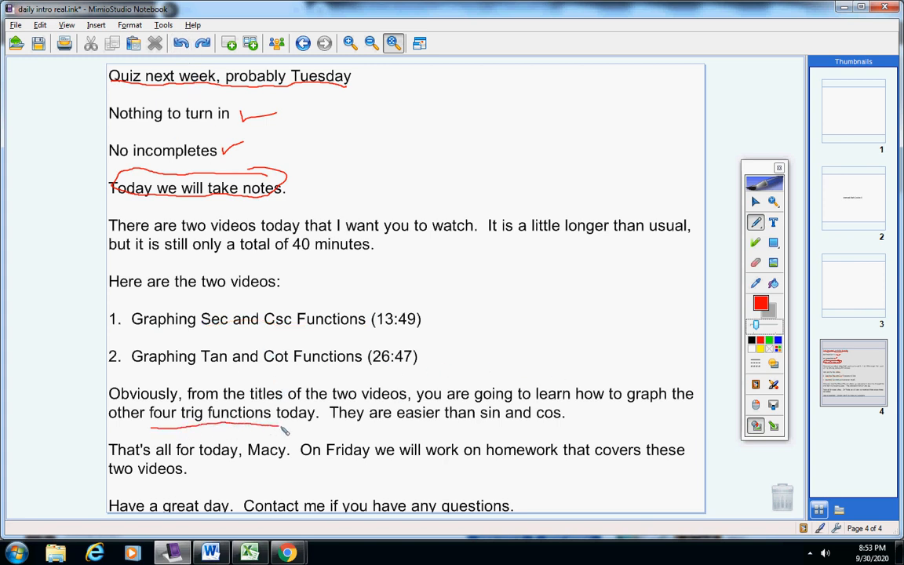
left_click_drag(330, 422, 377, 422)
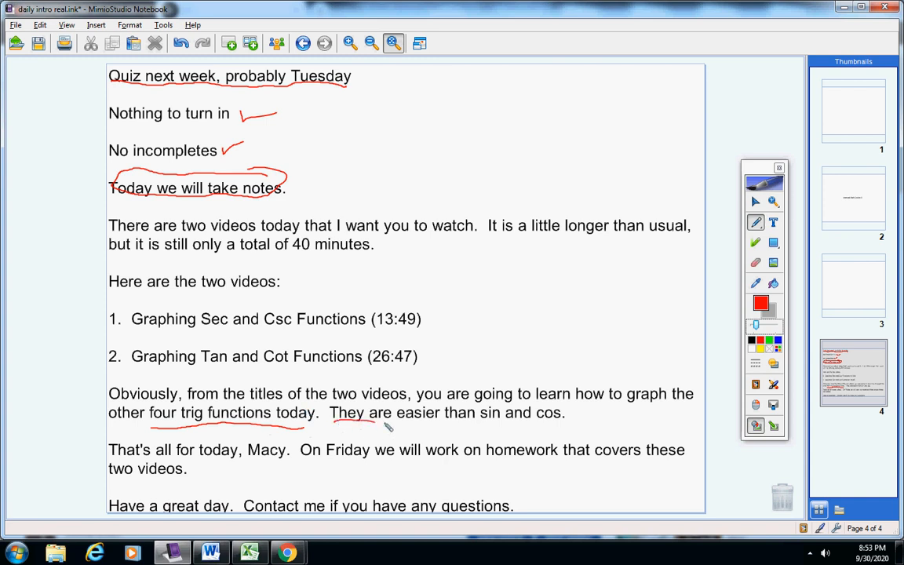
left_click_drag(373, 421, 585, 420)
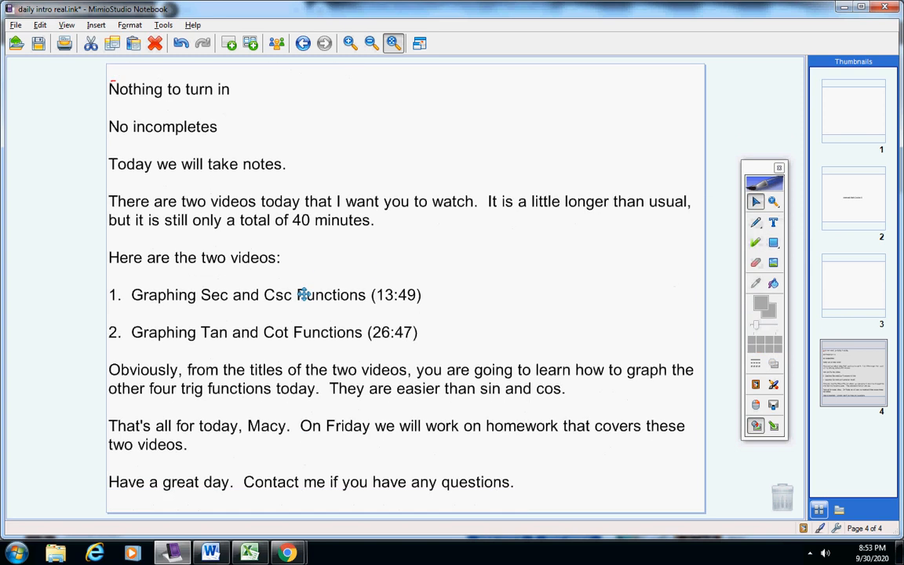
mouse_move(29, 294)
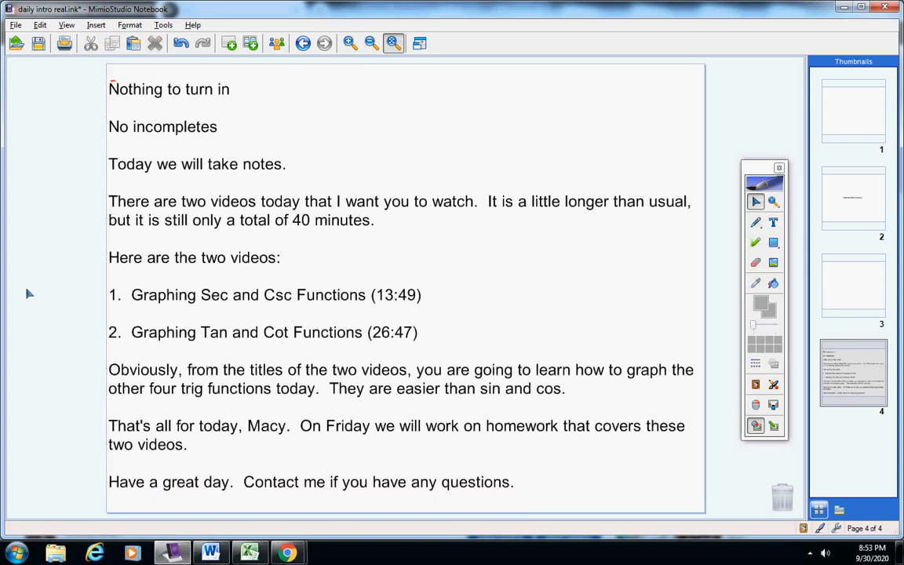
mouse_move(14, 294)
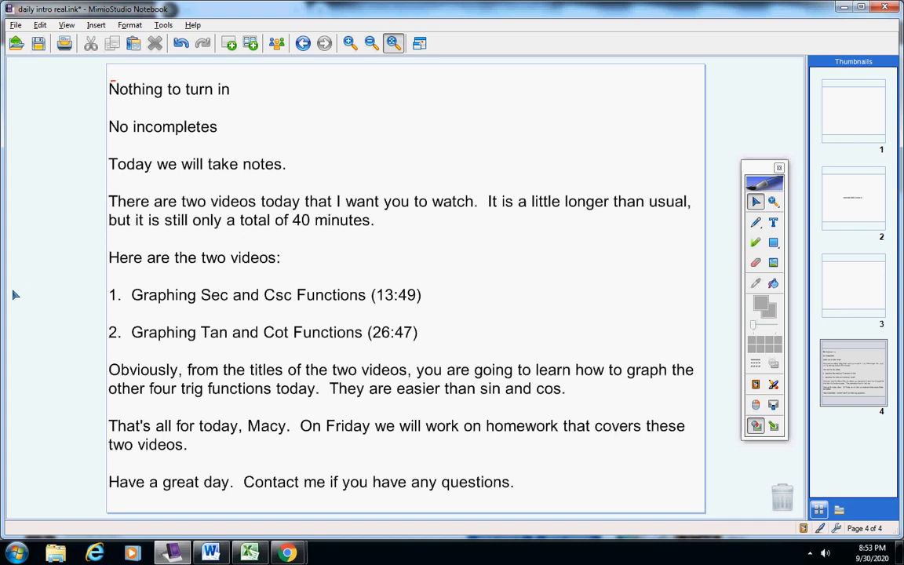
Step: Open the Tools menu listing additional classroom tools
left_click(772, 385)
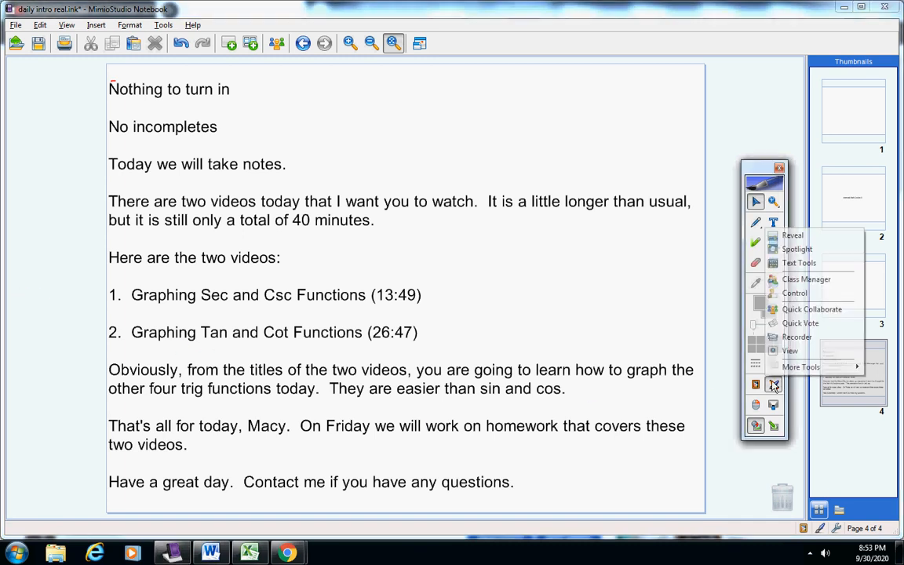